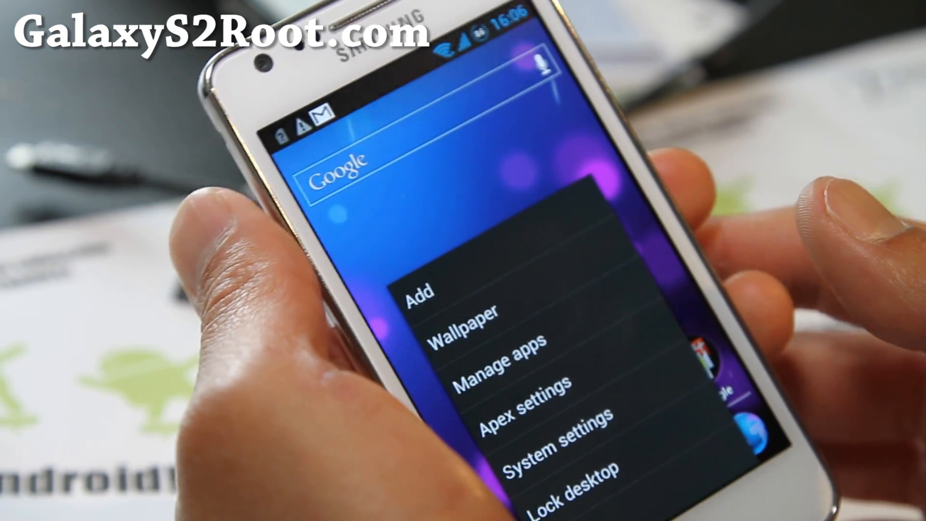
# Reach Performance Settings showing max CPU 1200 MHz, min 200 MHz and the lulzactive governor.
pyautogui.click(579, 446)
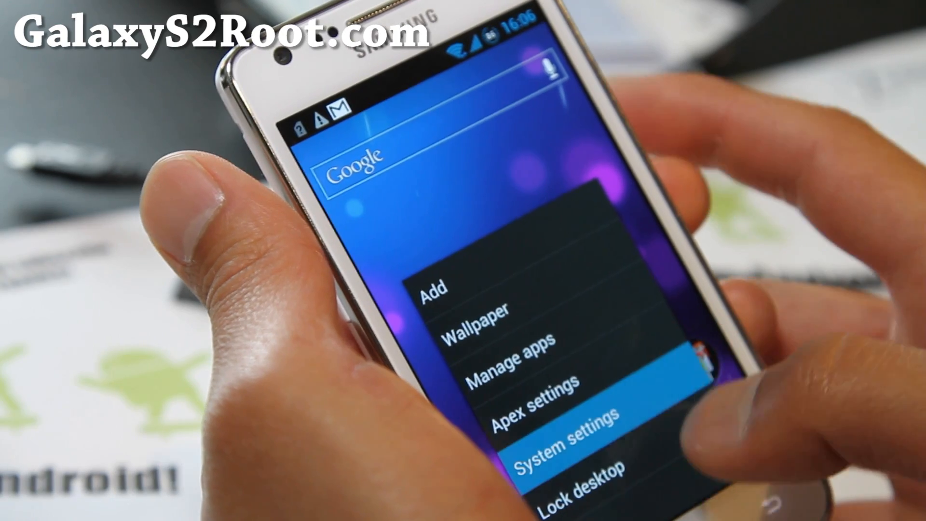
pyautogui.click(556, 438)
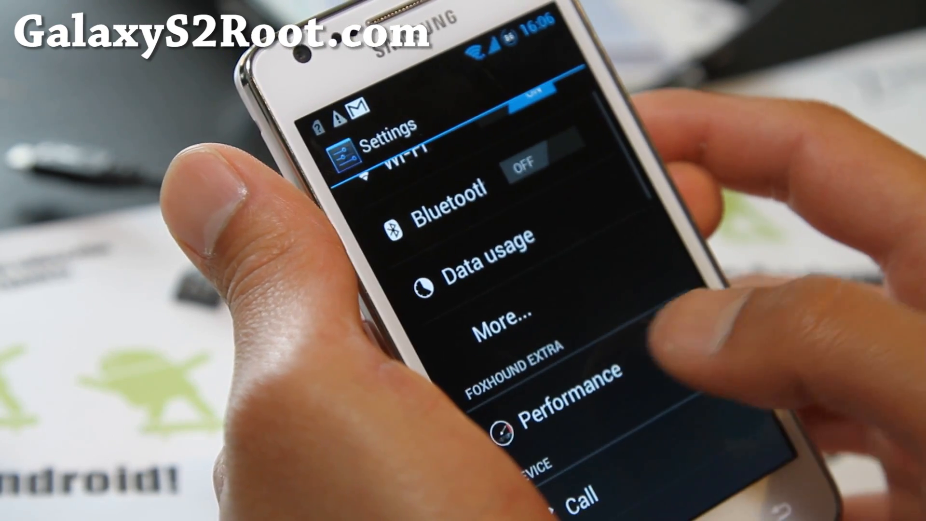
pyautogui.click(543, 389)
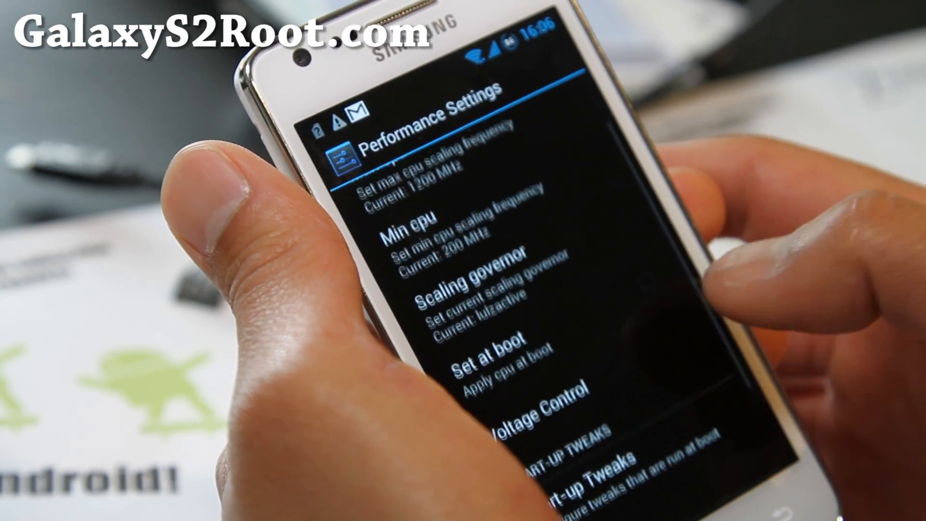
pyautogui.scroll(-3)
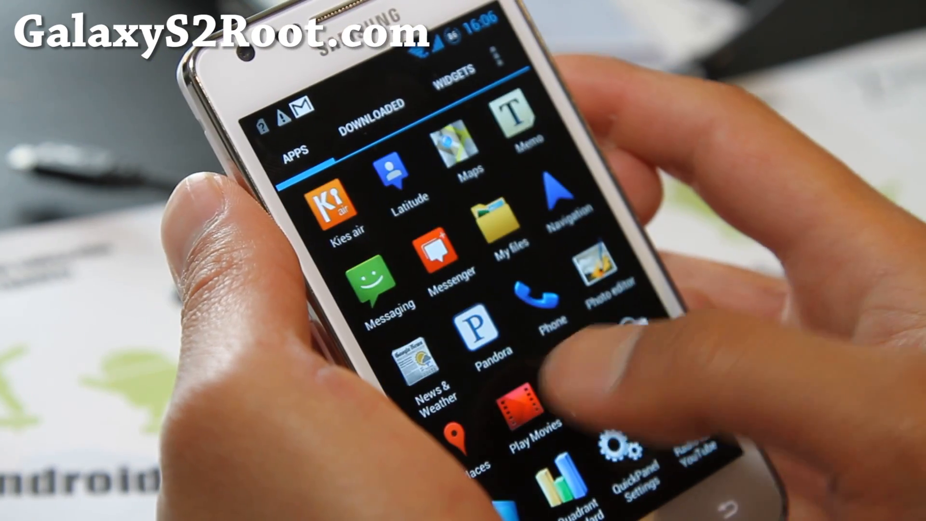
pyautogui.hscroll(-3)
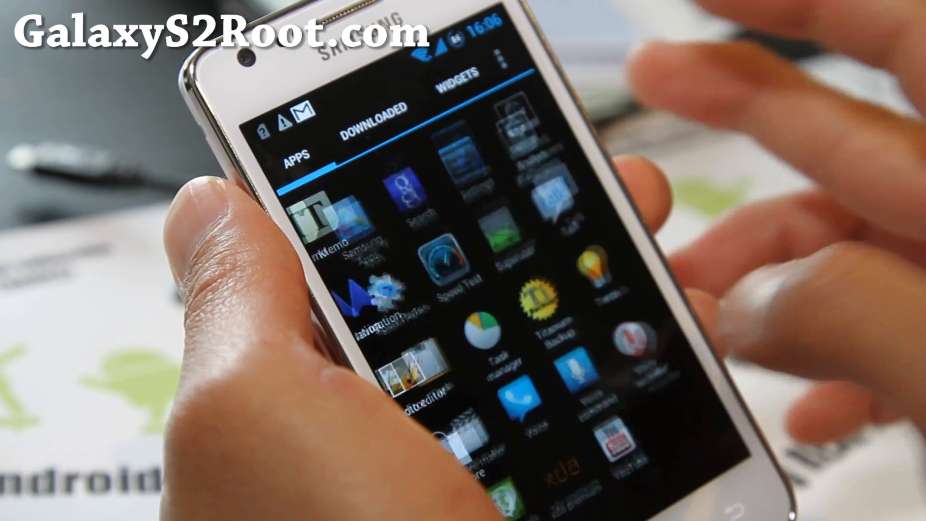
pyautogui.scroll(-3)
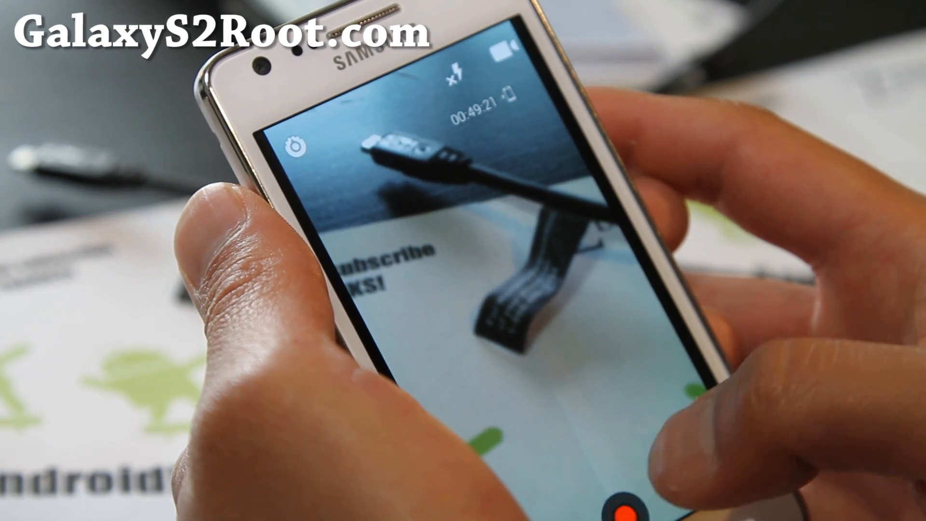
# Start video recording from the camcorder viewfinder.
pyautogui.click(615, 504)
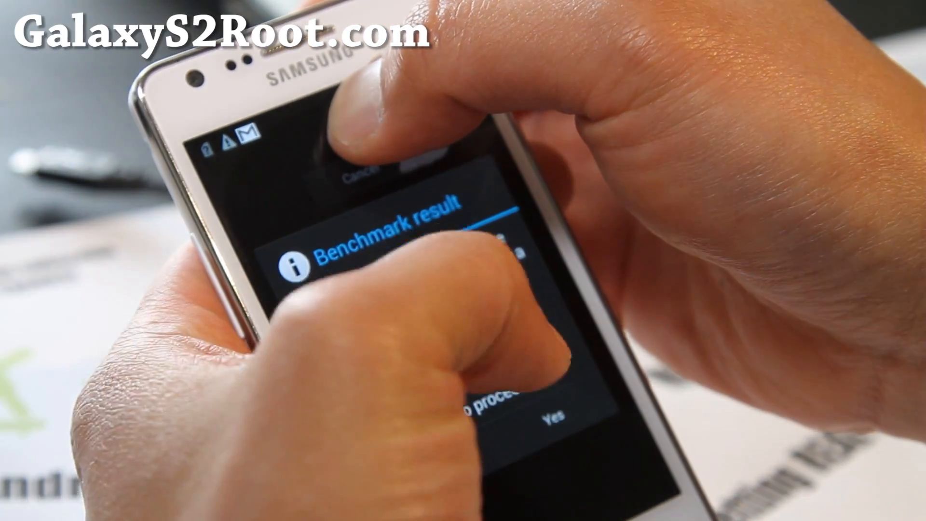
# Confirm Yes on the Benchmark result dialog so the score is sent for comparison.
pyautogui.click(558, 417)
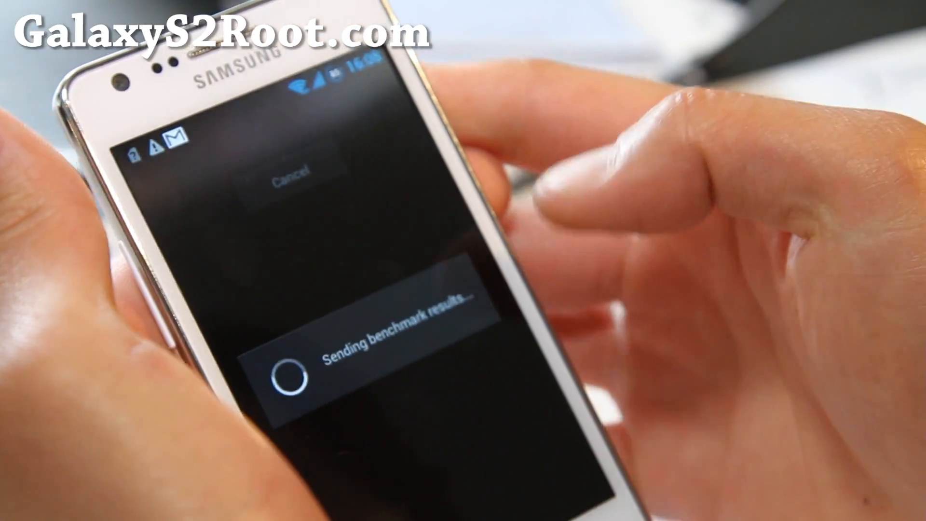